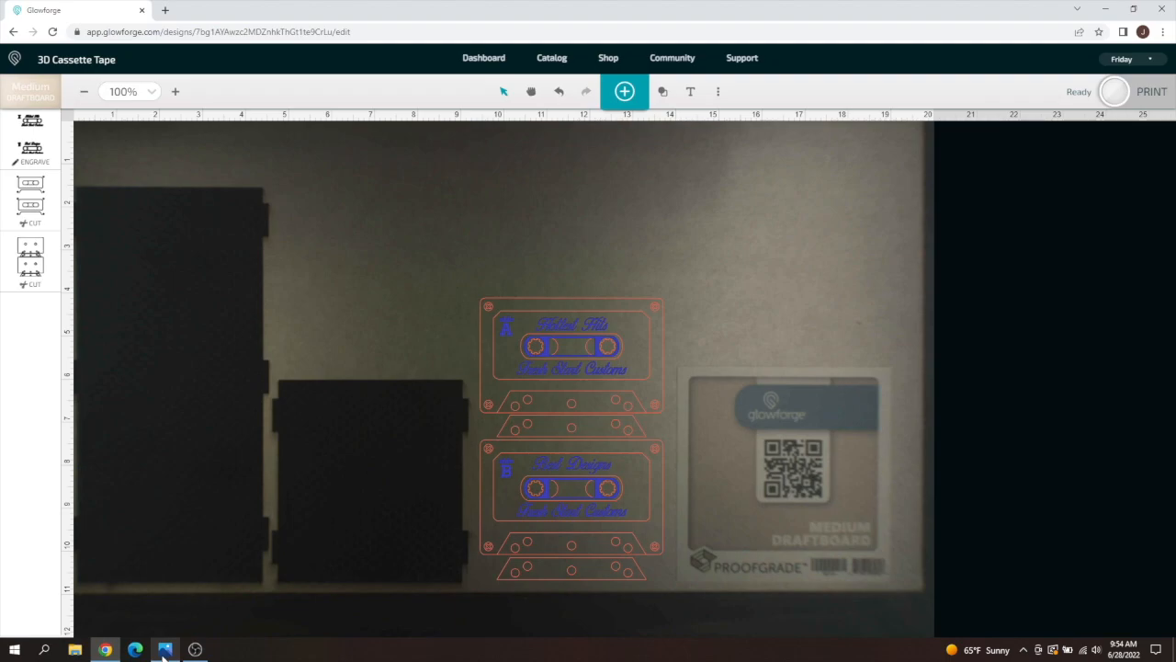
- View the finished wooden cassettes photo, then open the More menu to reach Set Focus
click(165, 649)
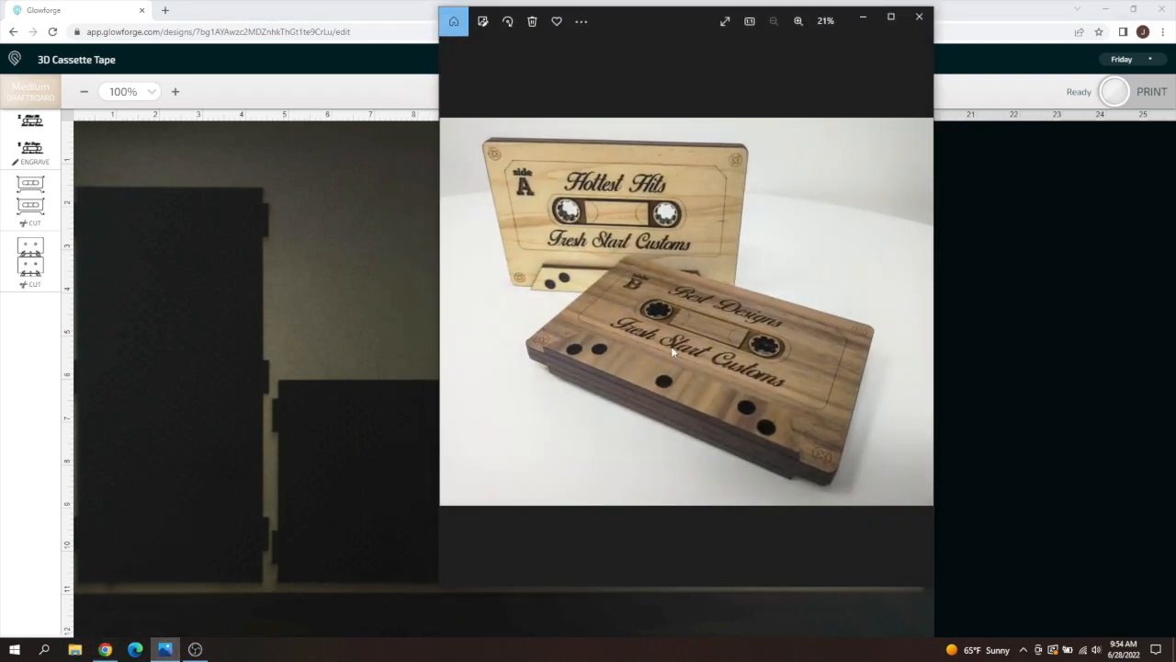
mouse_move(755, 353)
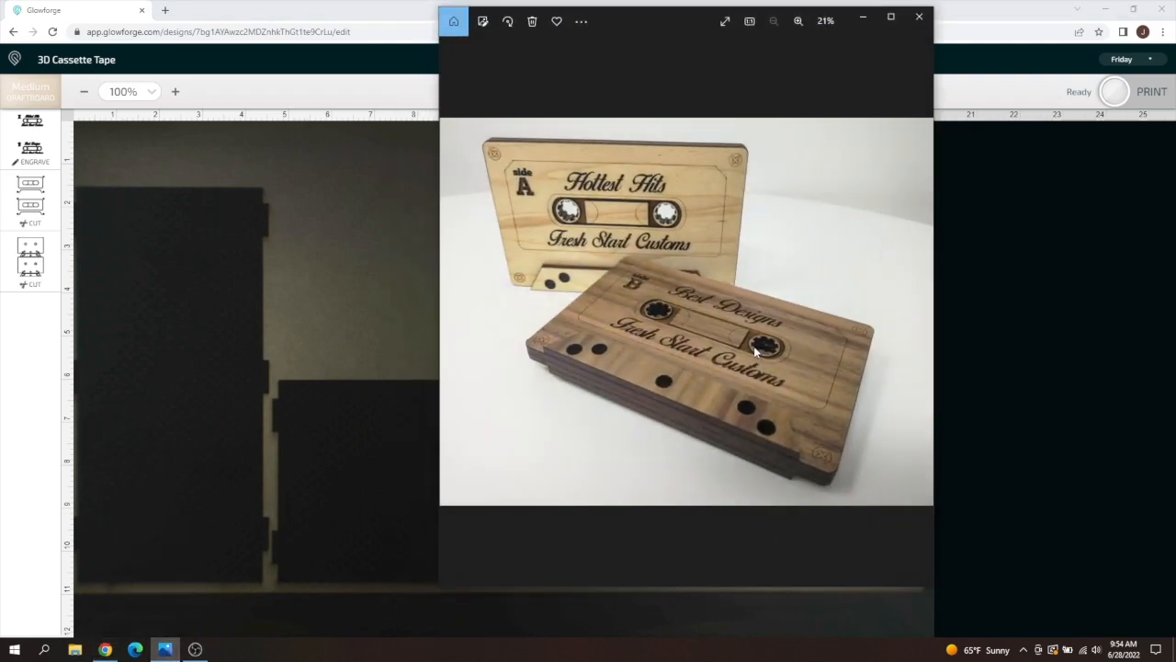
mouse_move(315, 241)
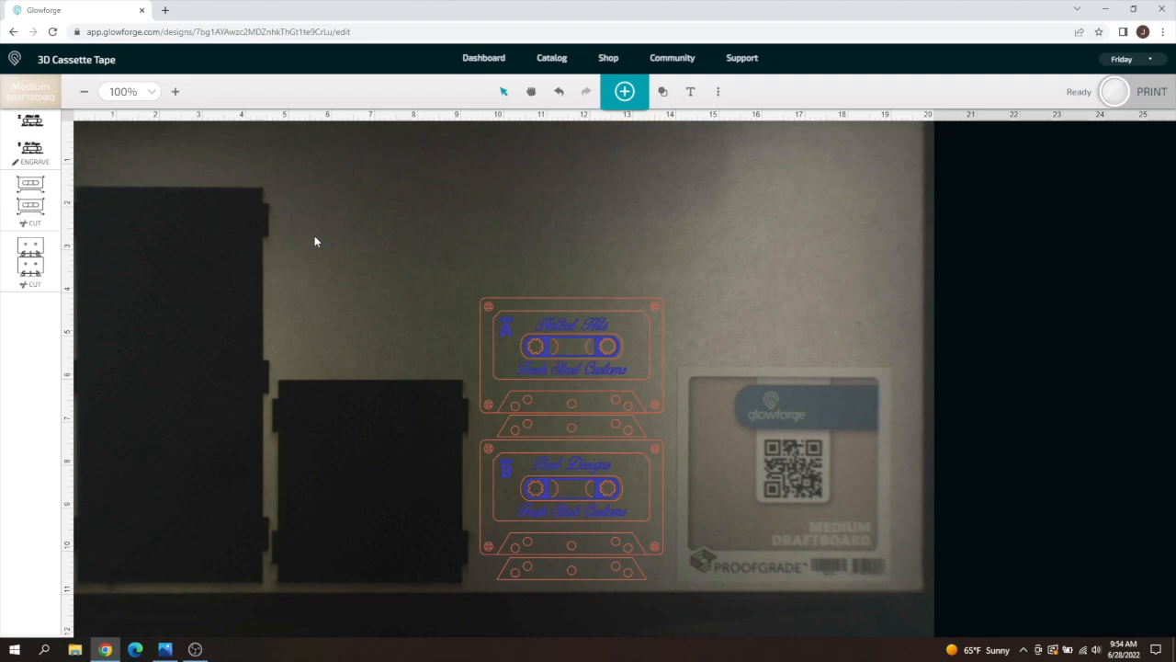
mouse_move(711, 172)
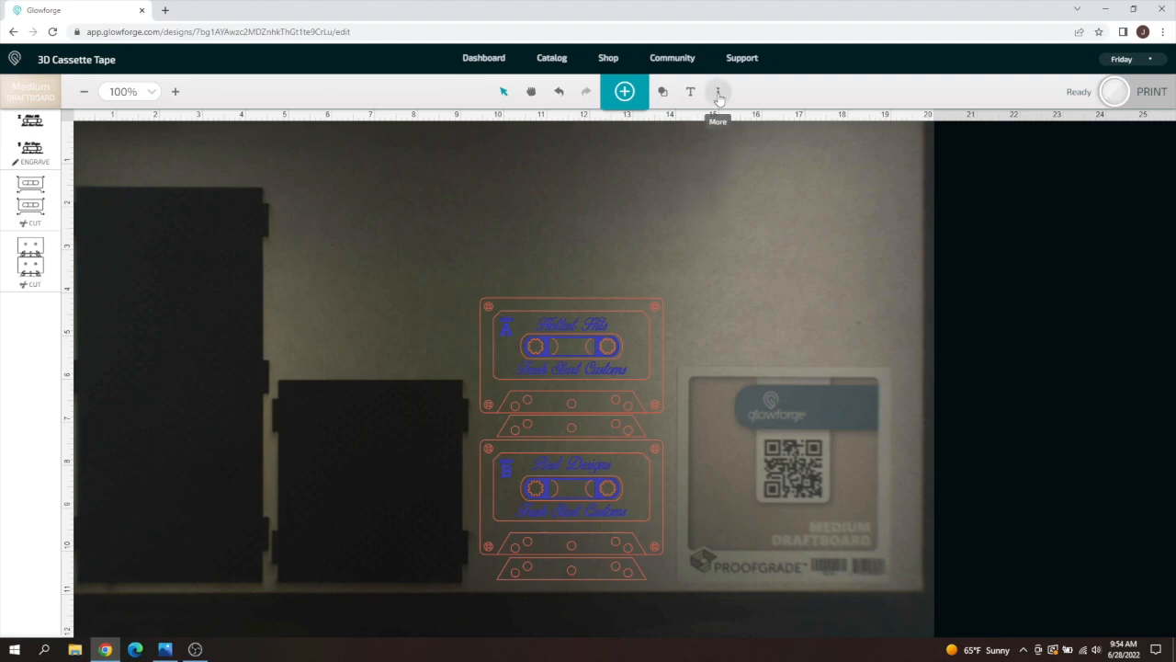
click(718, 91)
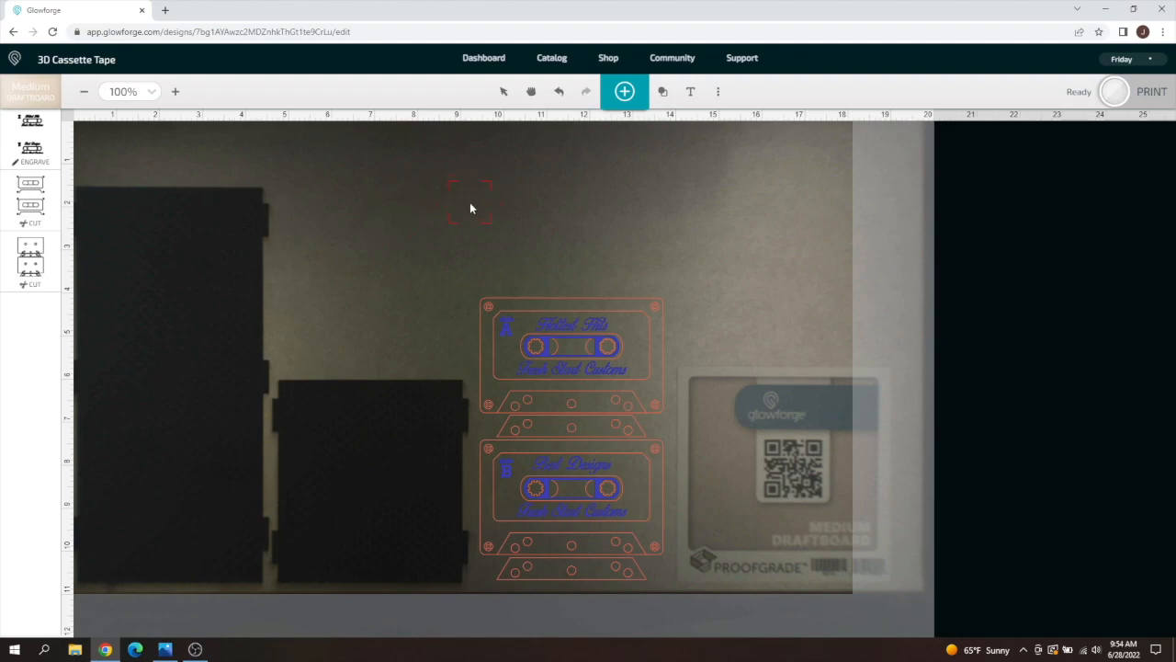
mouse_move(433, 257)
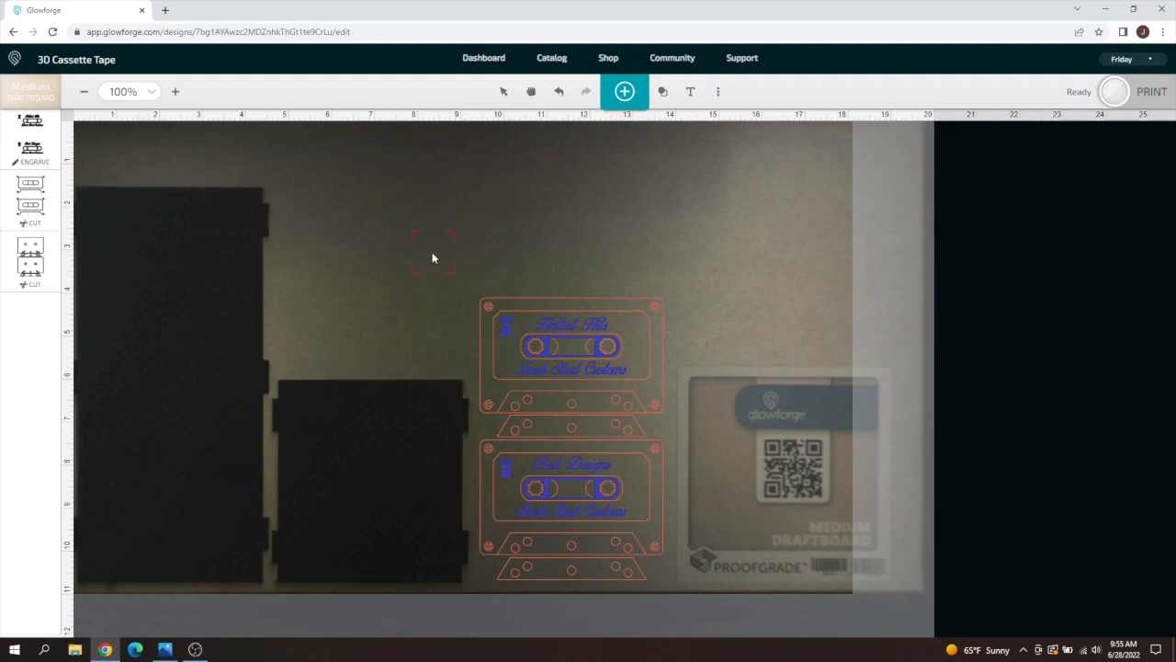
mouse_move(156, 331)
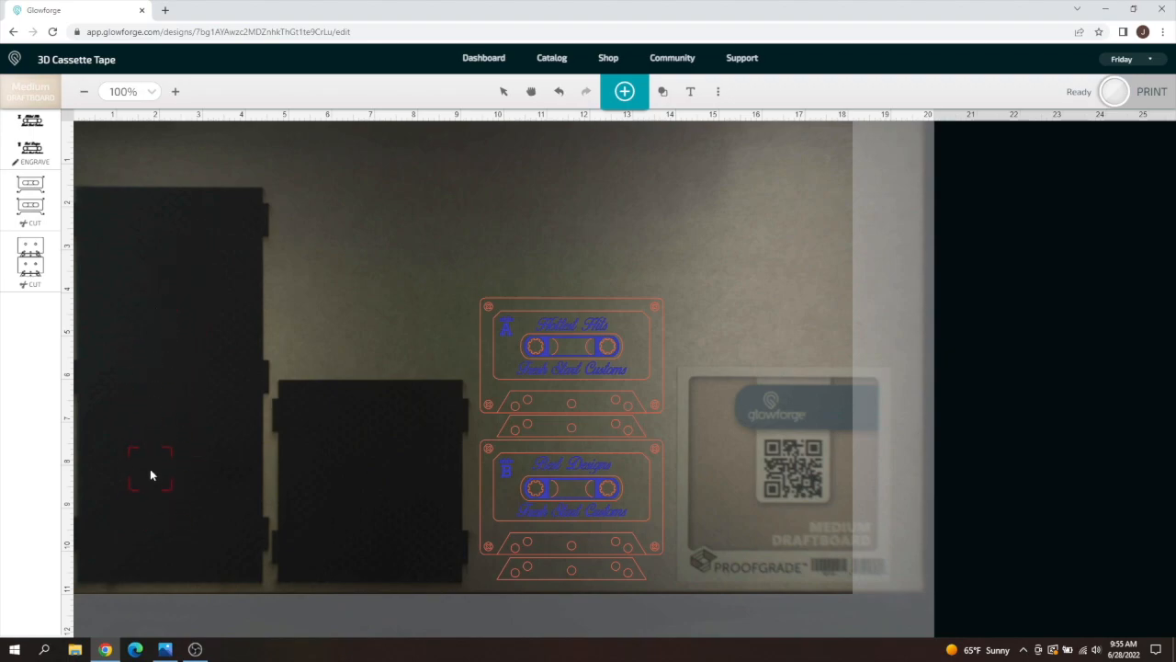
mouse_move(168, 359)
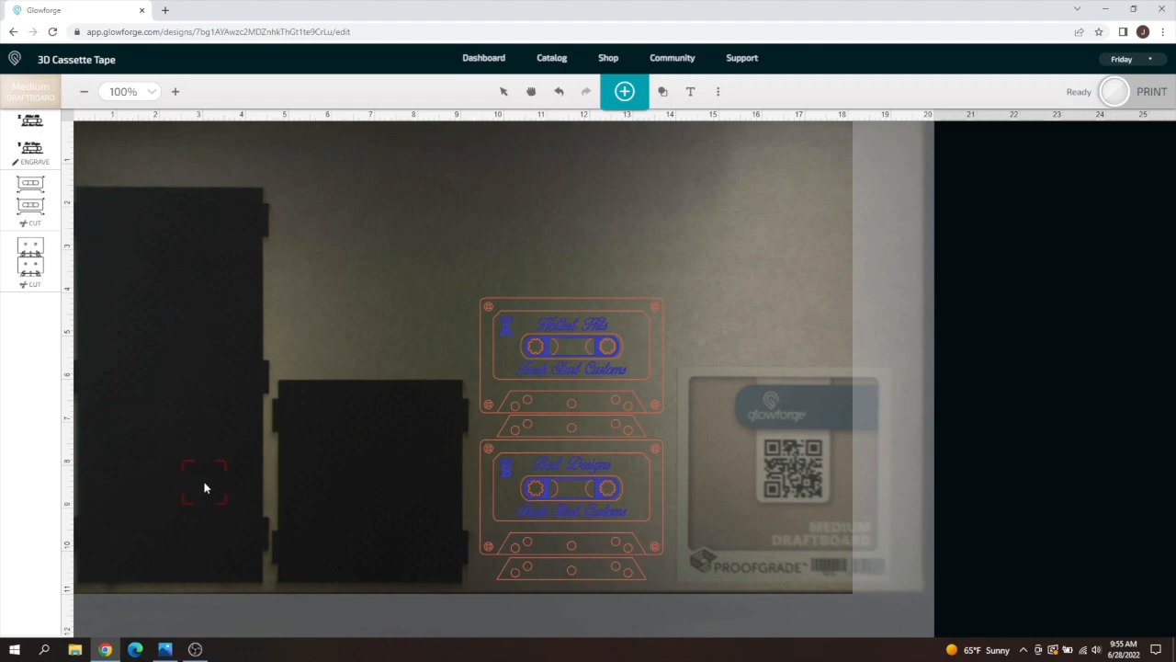
mouse_move(195, 333)
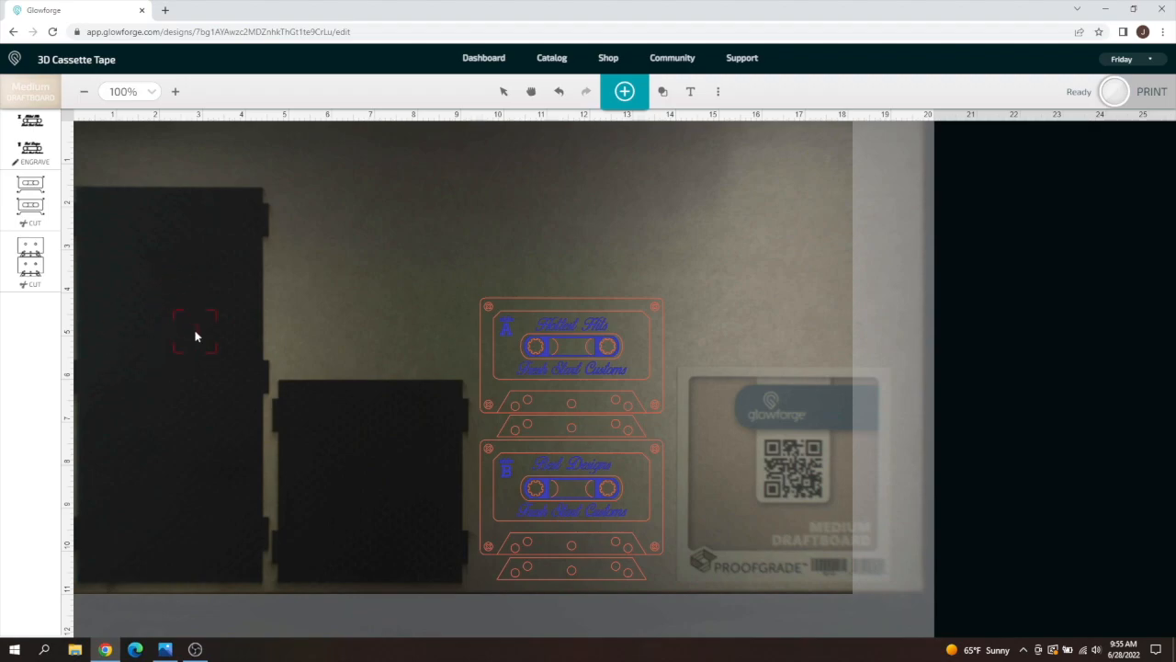
mouse_move(124, 412)
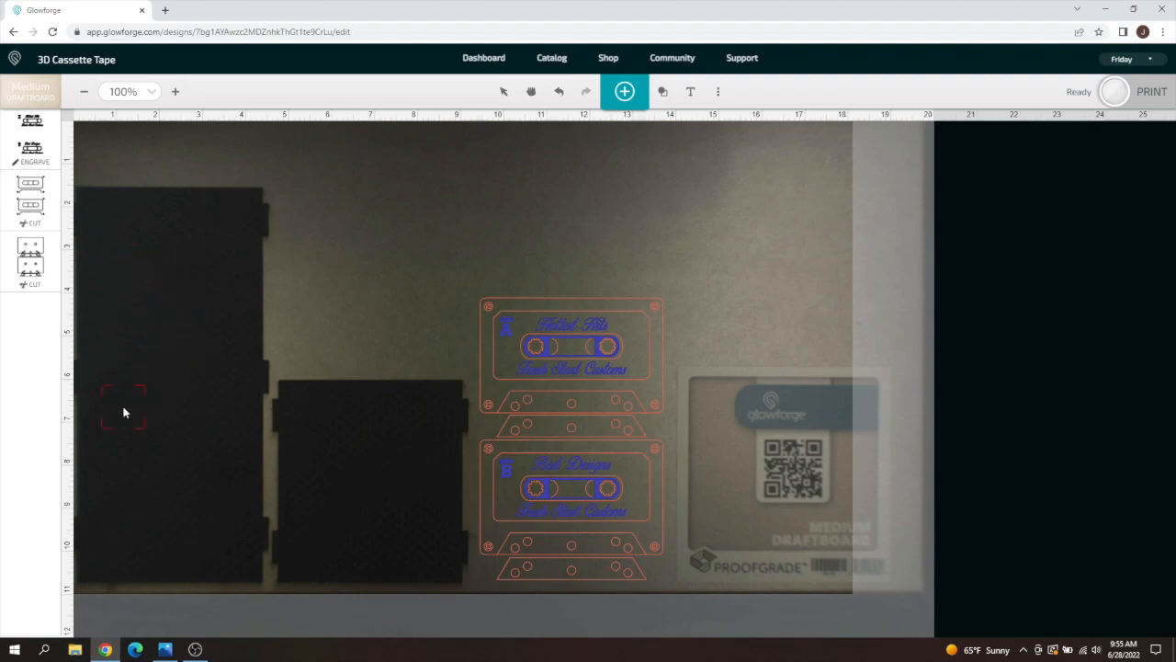
mouse_move(136, 367)
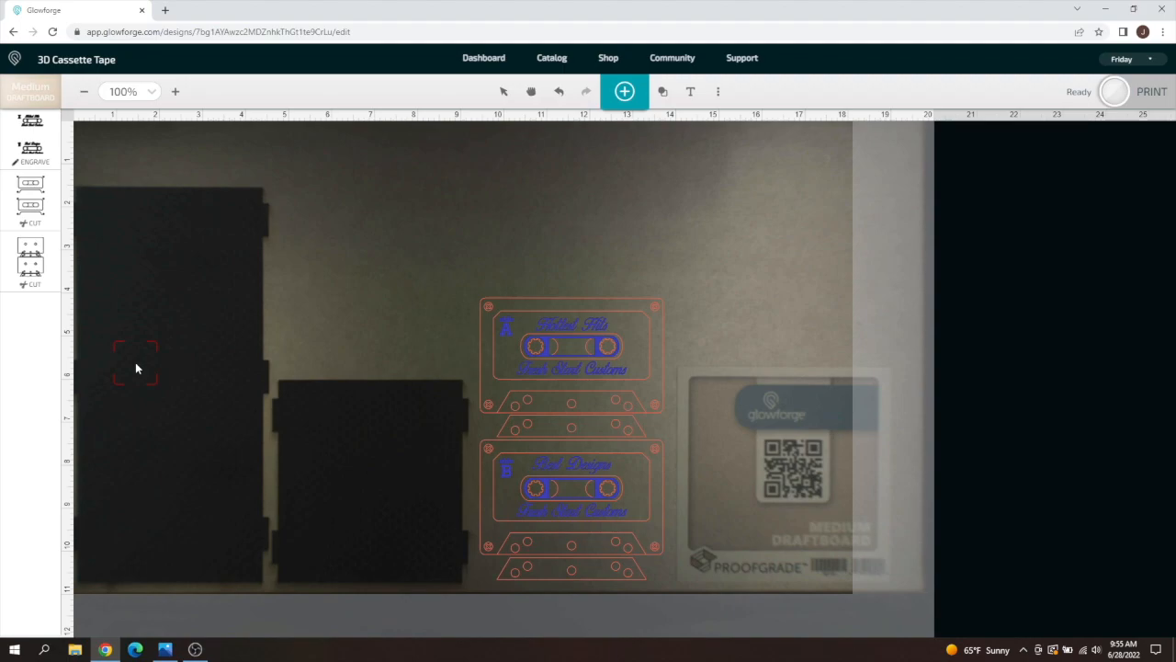
mouse_move(158, 294)
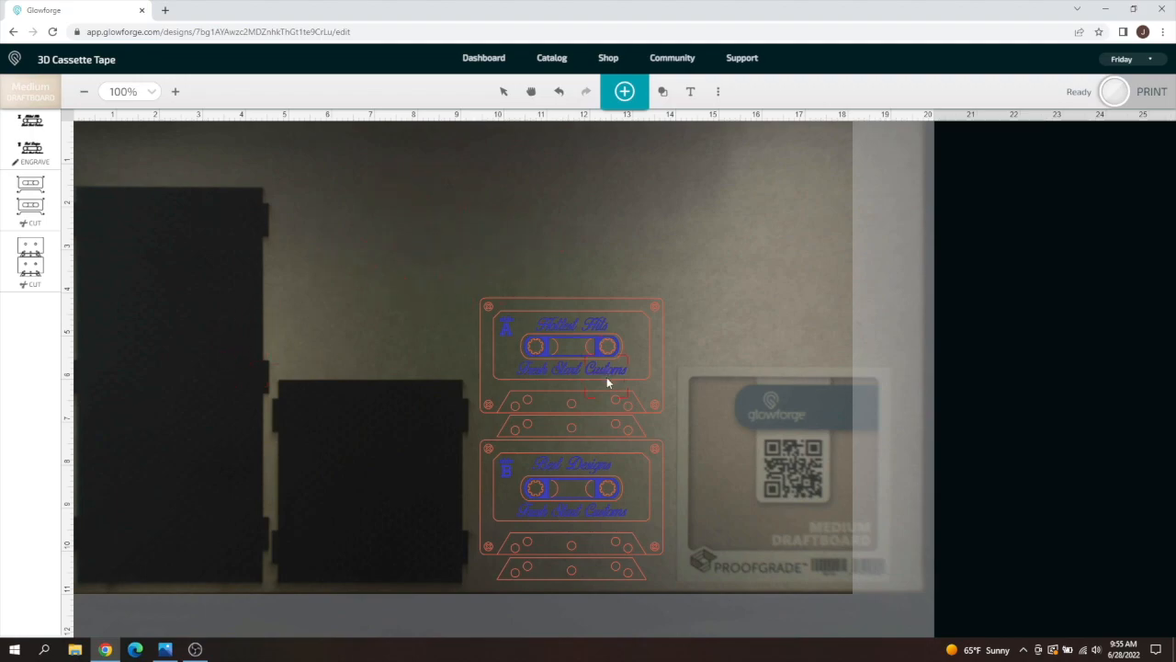
mouse_move(589, 407)
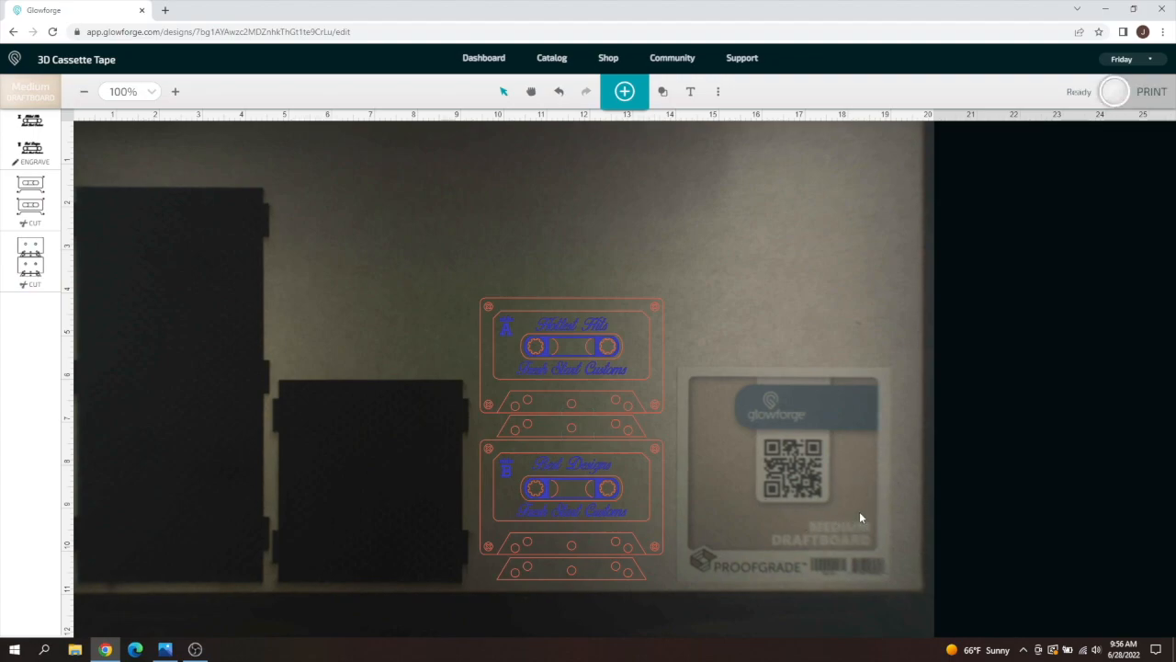
- Choose the spot on the cassette design area to measure focus and refresh the bed image
click(569, 354)
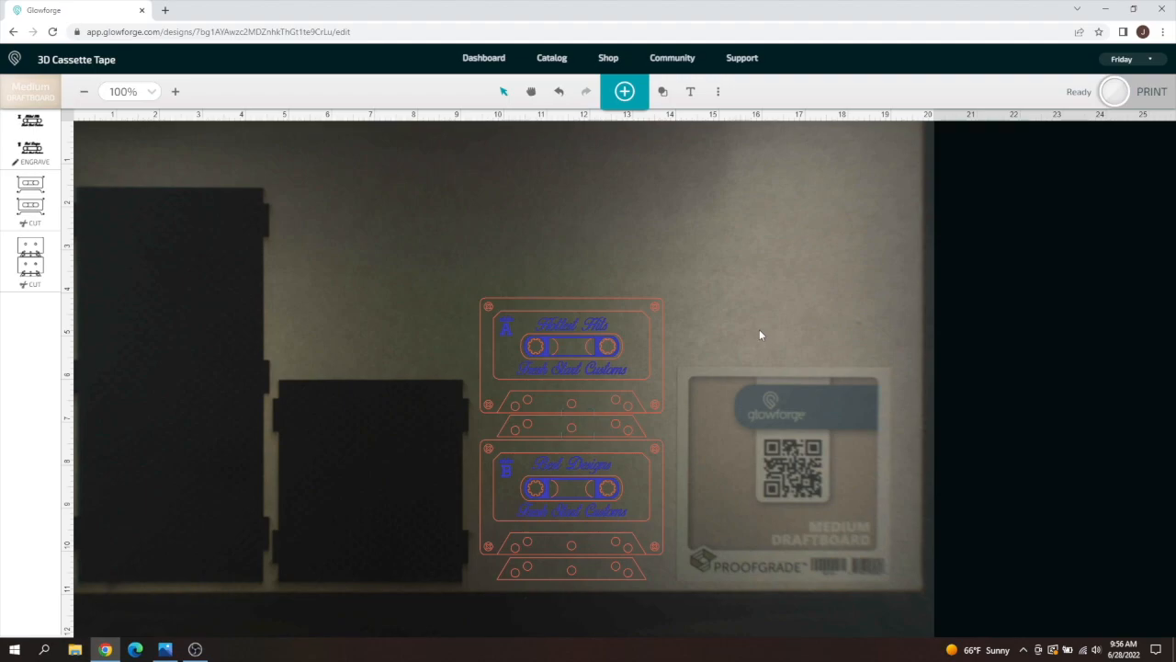
mouse_move(753, 335)
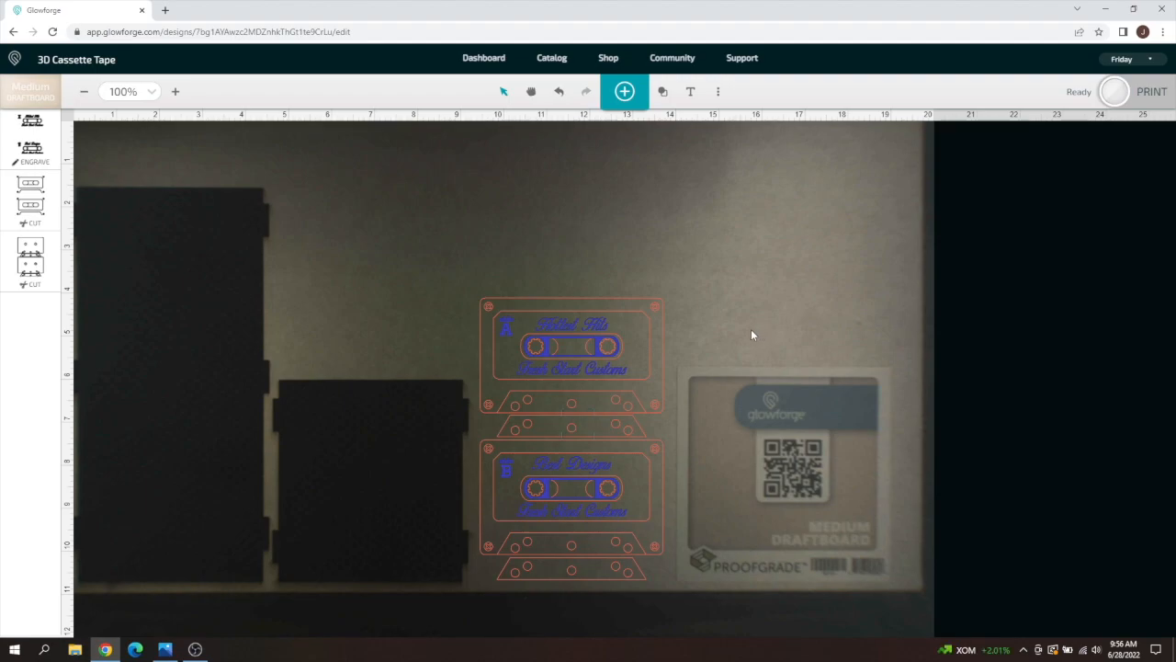
mouse_move(746, 322)
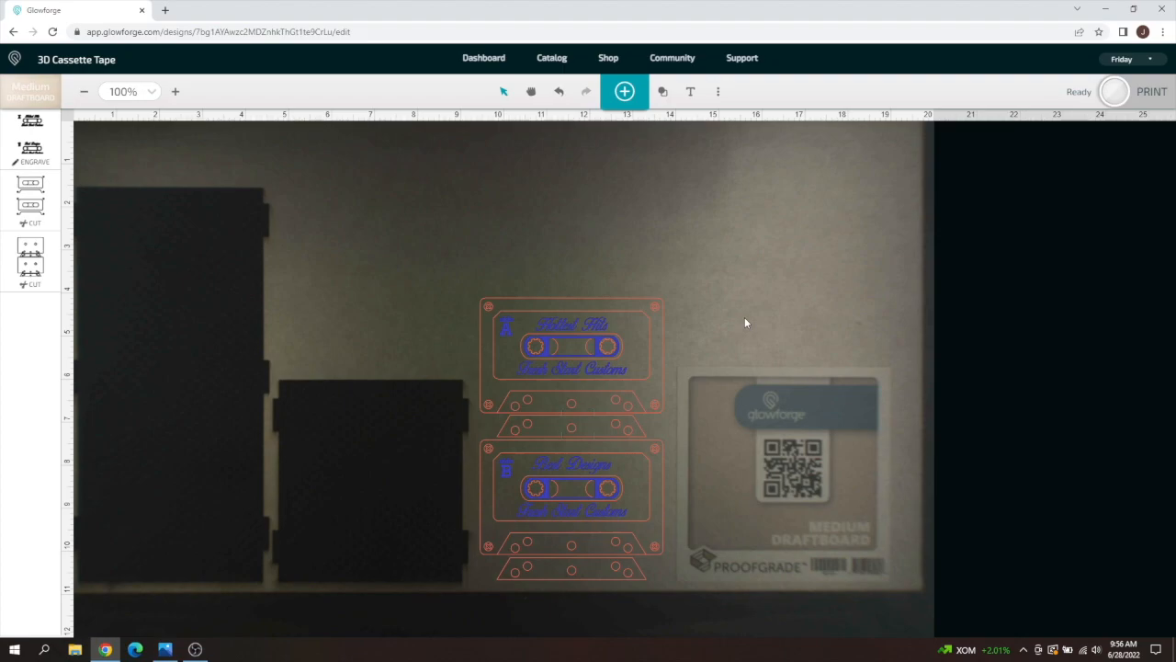
mouse_move(726, 283)
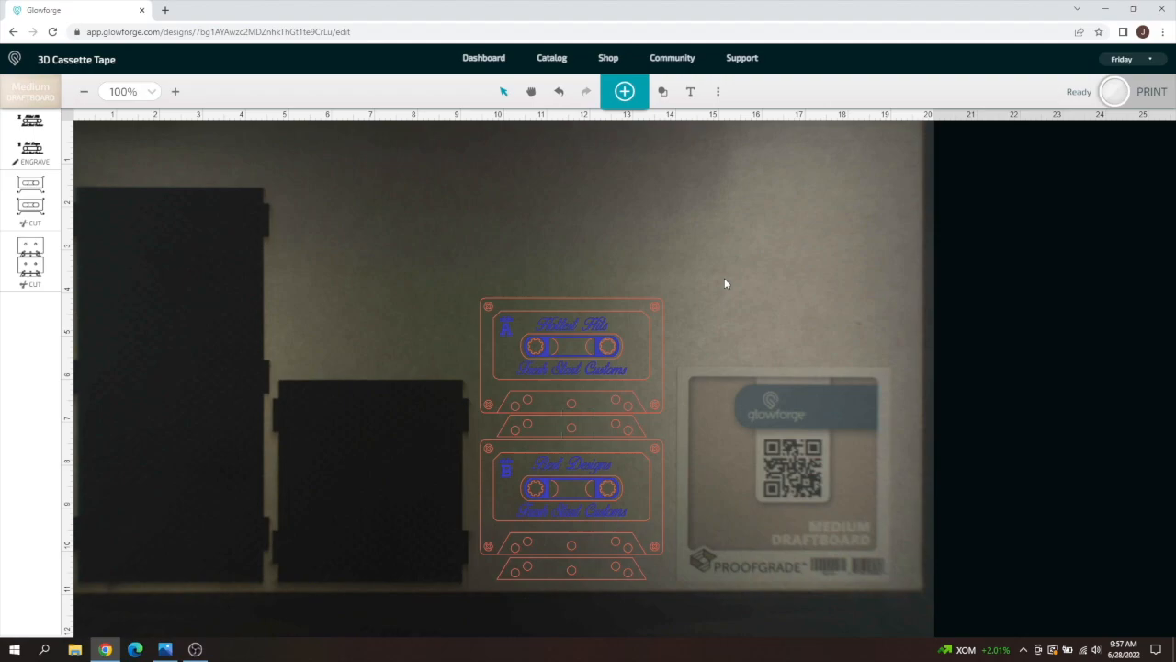
mouse_move(160, 246)
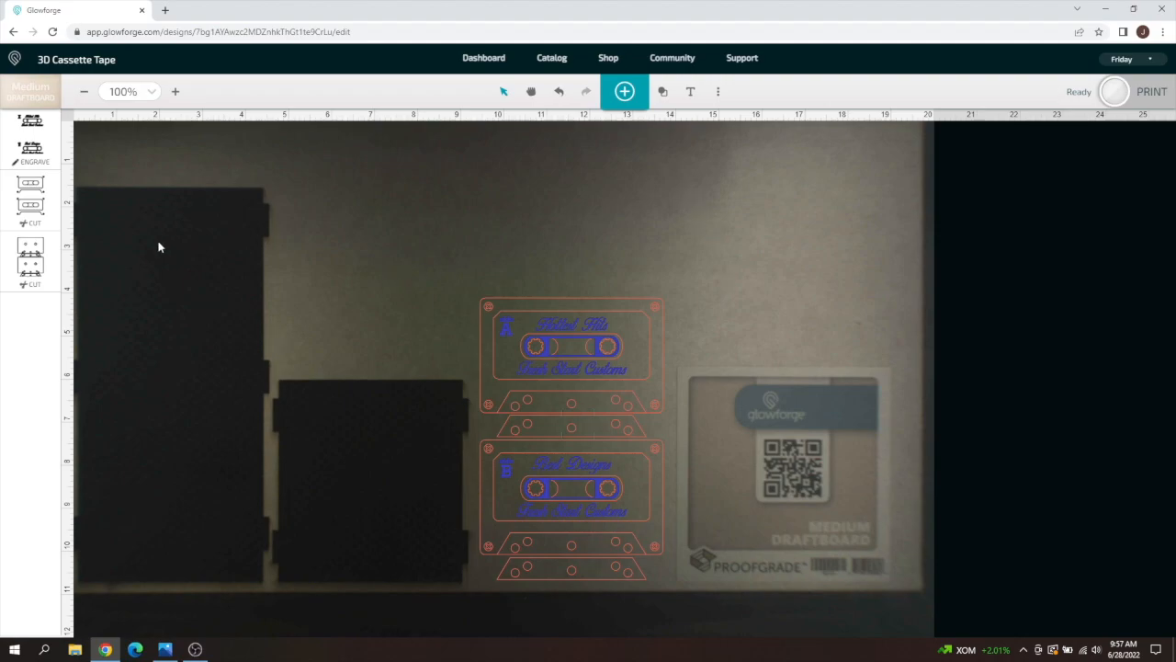
mouse_move(155, 422)
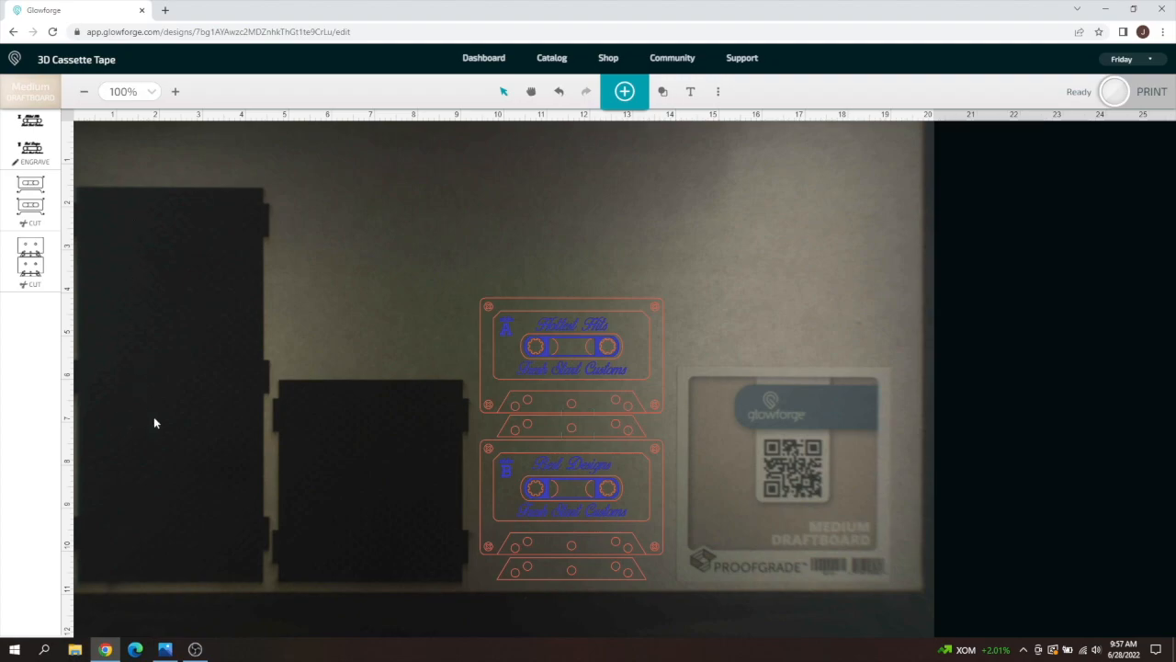
mouse_move(263, 475)
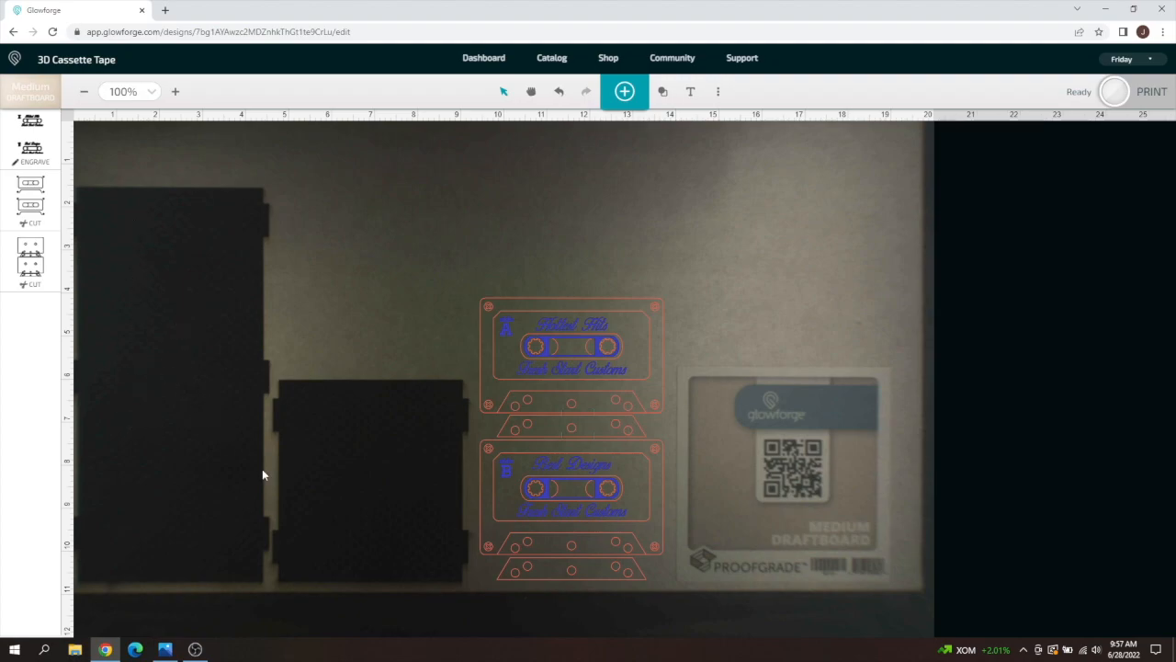
mouse_move(365, 424)
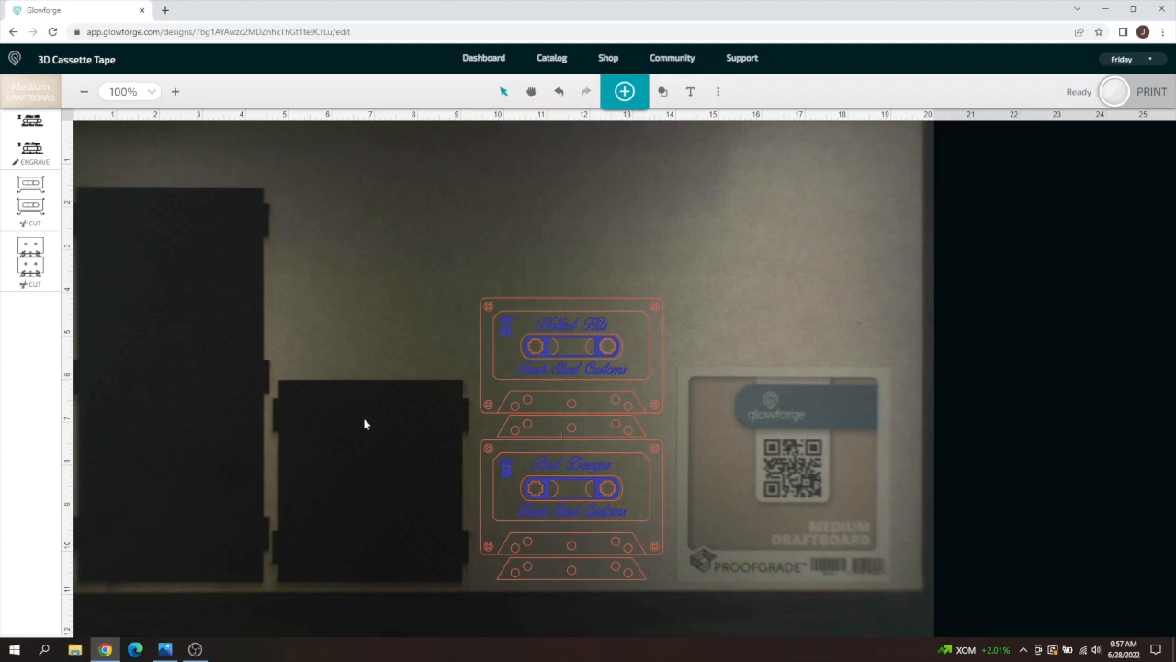
mouse_move(374, 460)
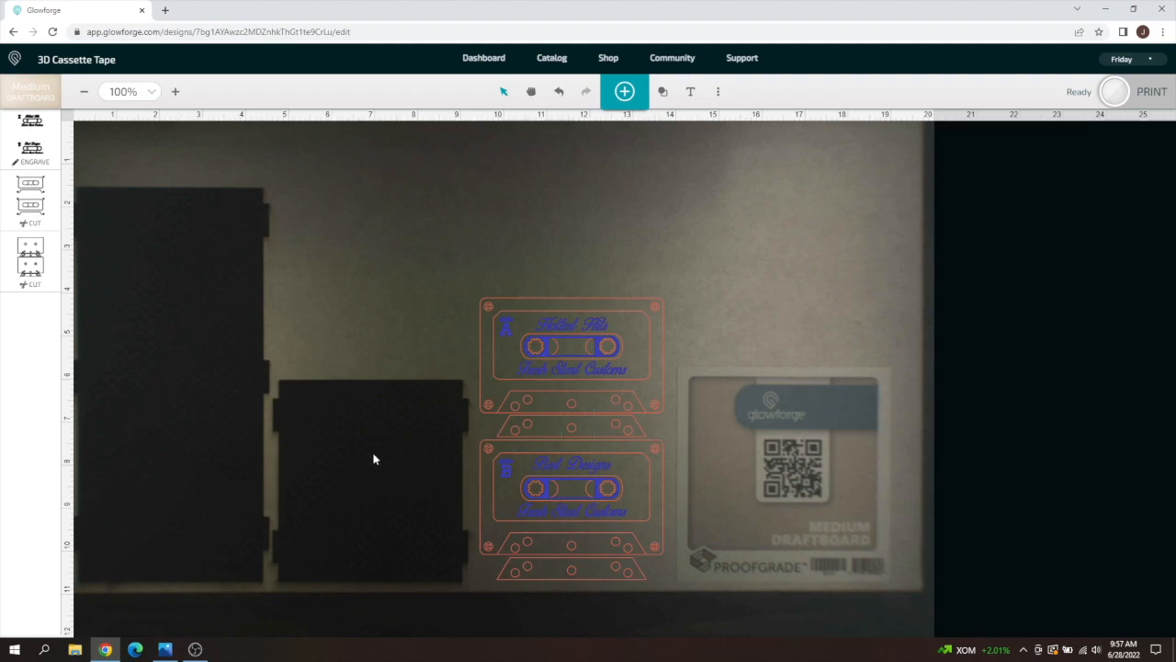